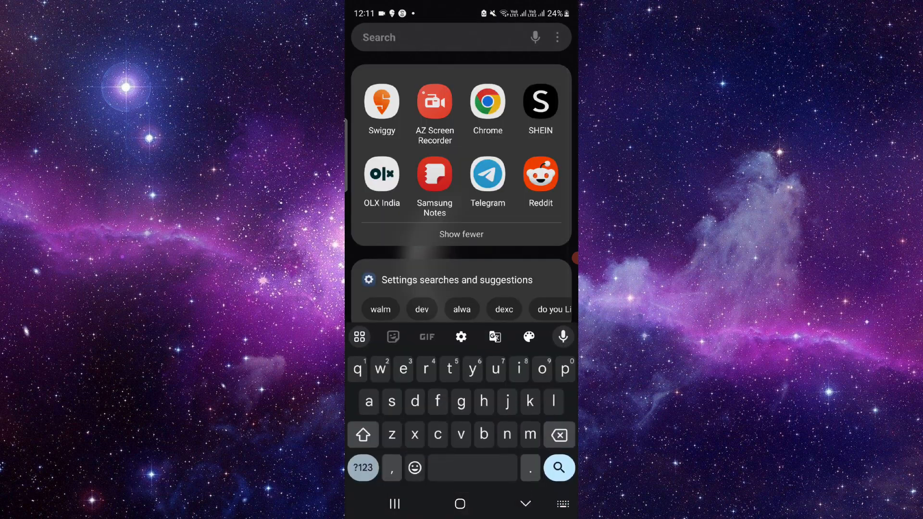
Search 'fa' in the home-screen app finder and bring up Facebook's app options
{"action": "type", "text": "fa"}
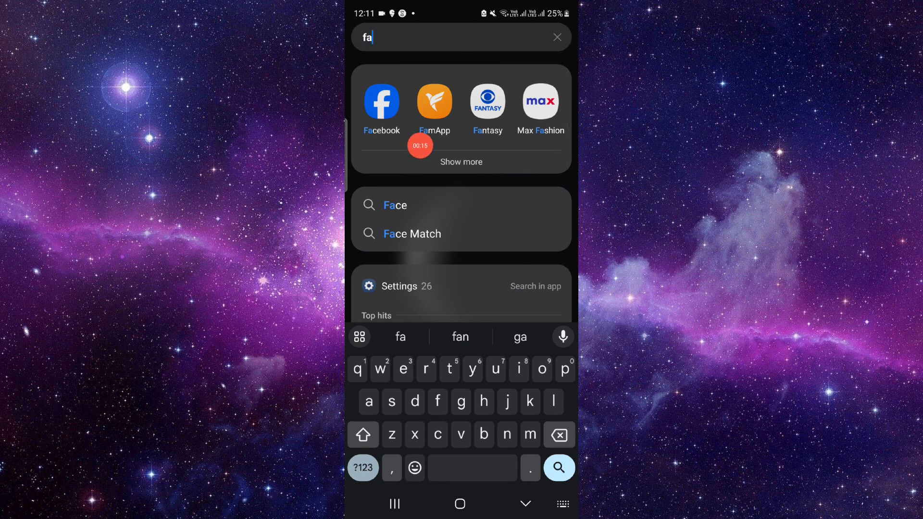
{"action": "left_click", "coordinate": [434, 100]}
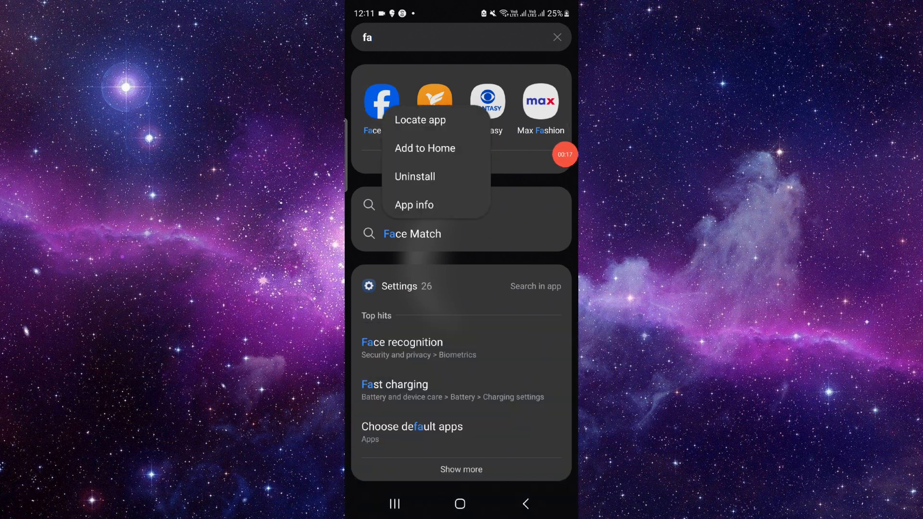
From Facebook's App info Storage page, clear all app data and confirm the deletion
{"action": "left_click", "coordinate": [413, 204]}
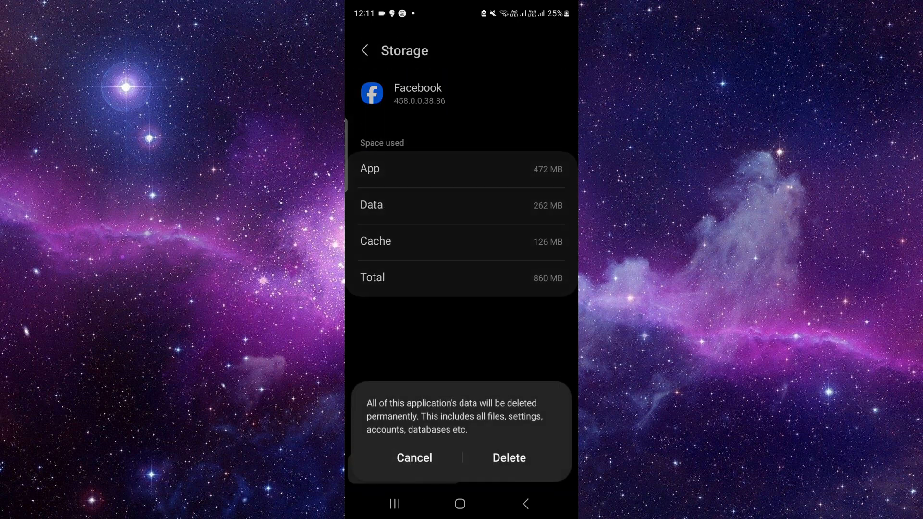
{"action": "left_click", "coordinate": [413, 457]}
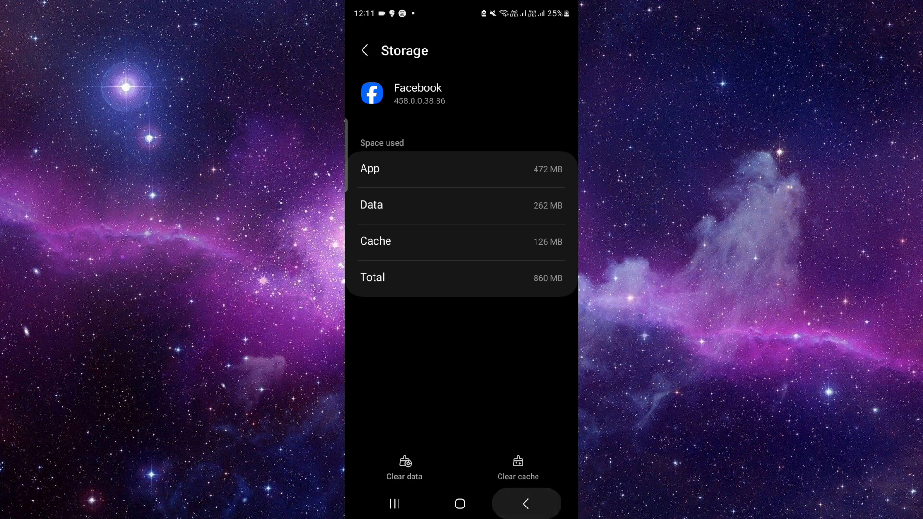